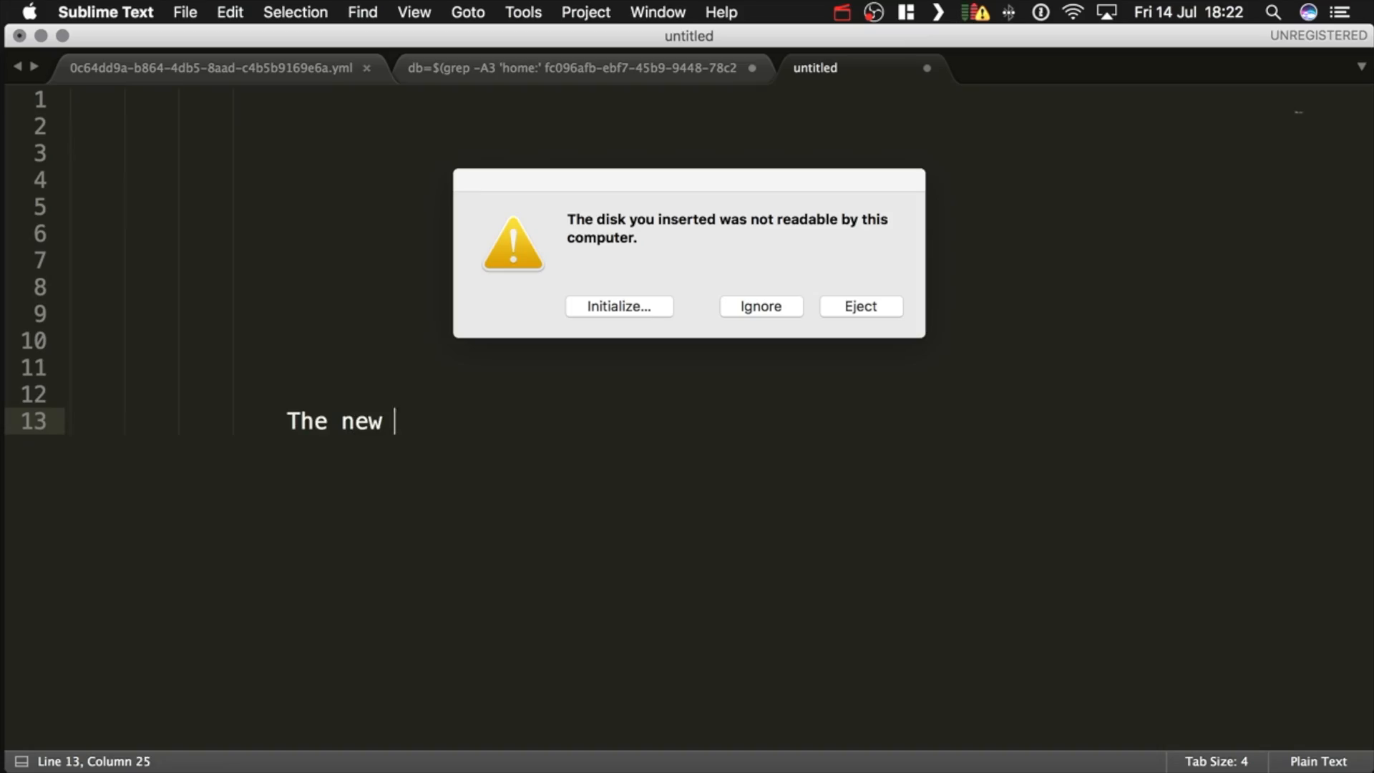
Step: Write the note 'SSD arrived, let's record installing it shall we?' in the untitled document
{"action": "type", "text": "SSD arrived, let's record installing it shall we?"}
{"action": "type", "text": "So let's click on Initialize, and take it from there."}
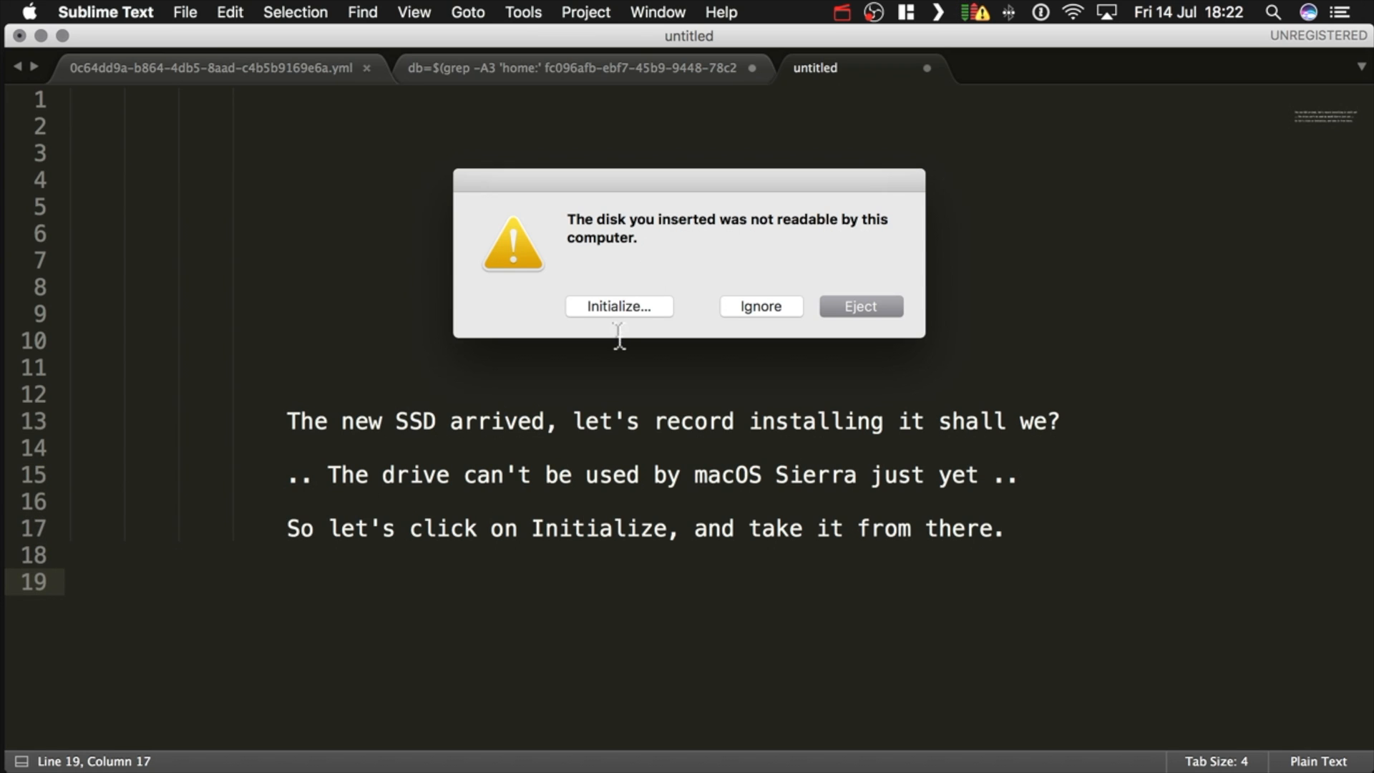
Step: Initialize the unreadable Crucial disk and erase it as 'External SSD 525', Mac OS Extended, GUID
{"action": "left_click", "coordinate": [619, 307]}
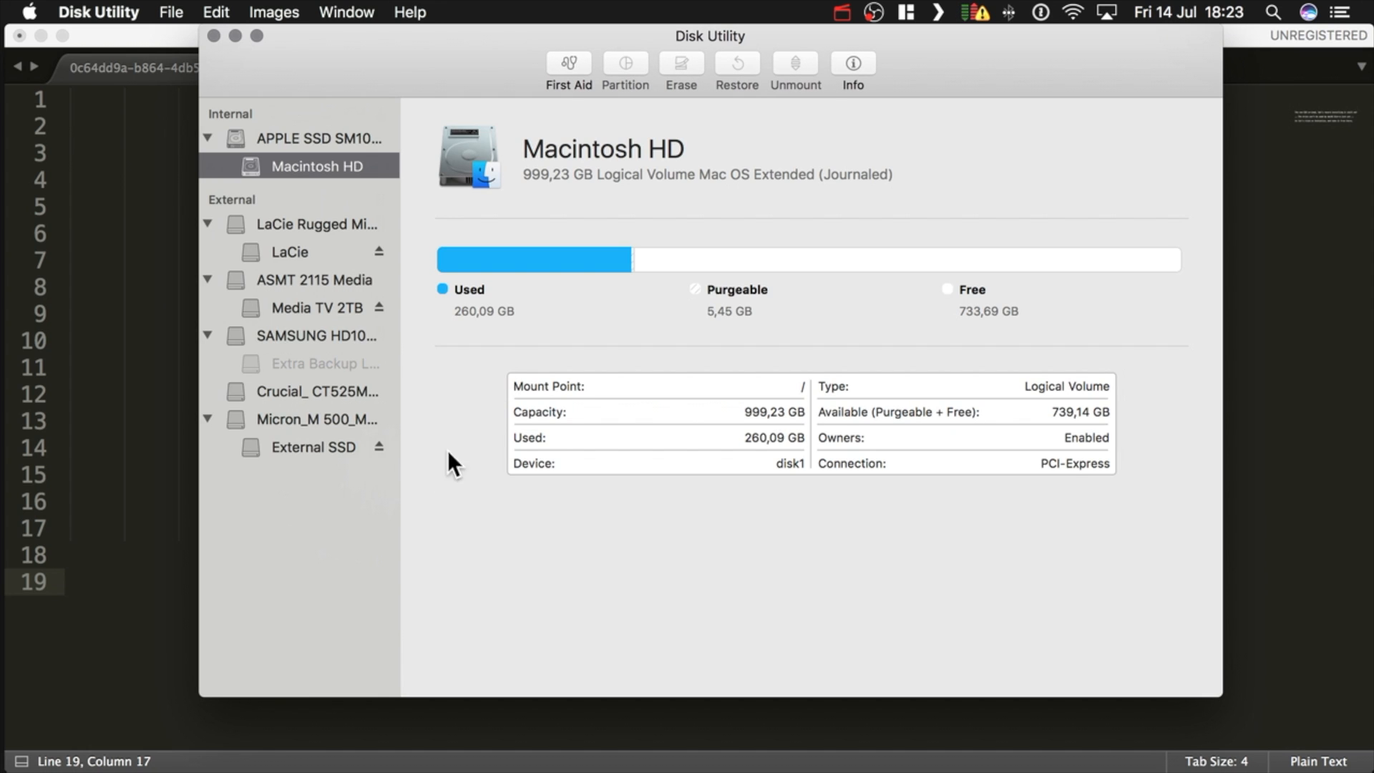
{"action": "mouse_move", "coordinate": [298, 401]}
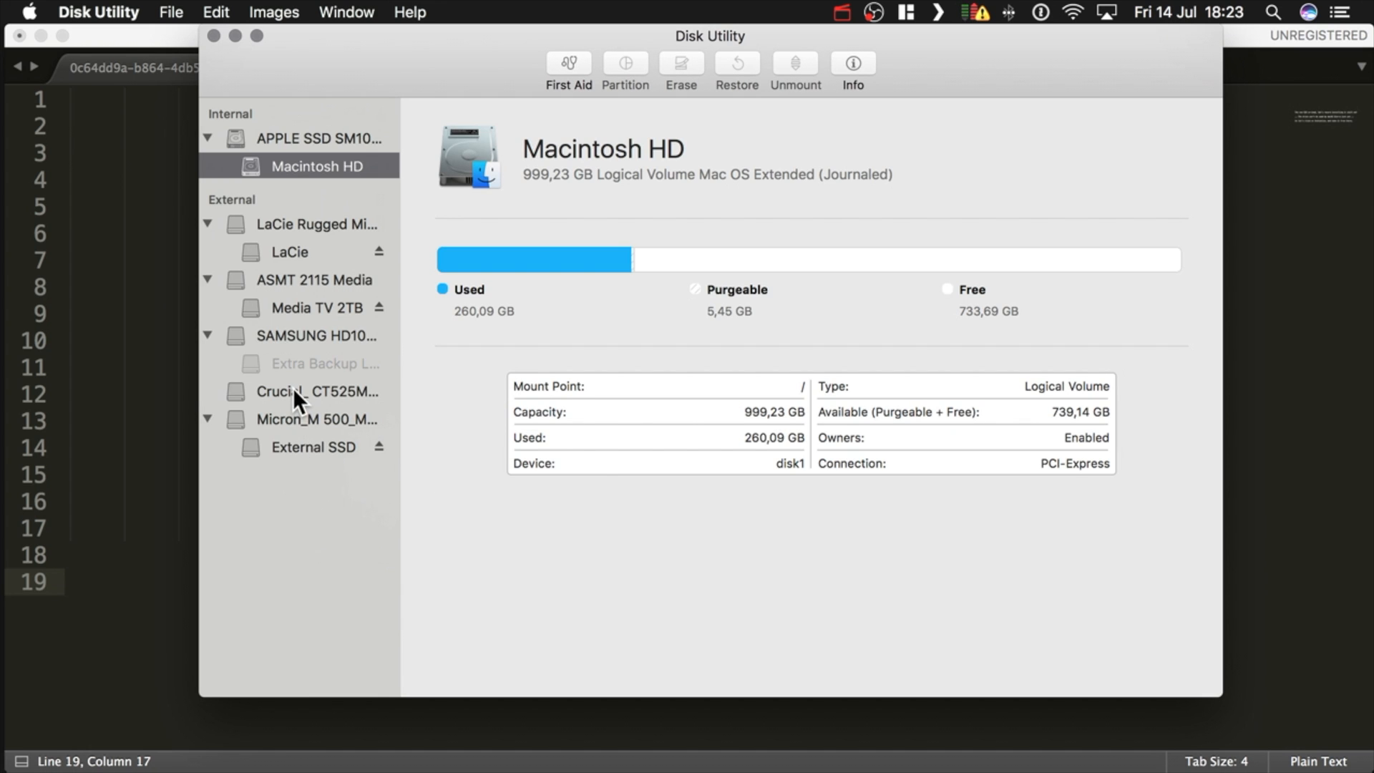
{"action": "left_click", "coordinate": [681, 69]}
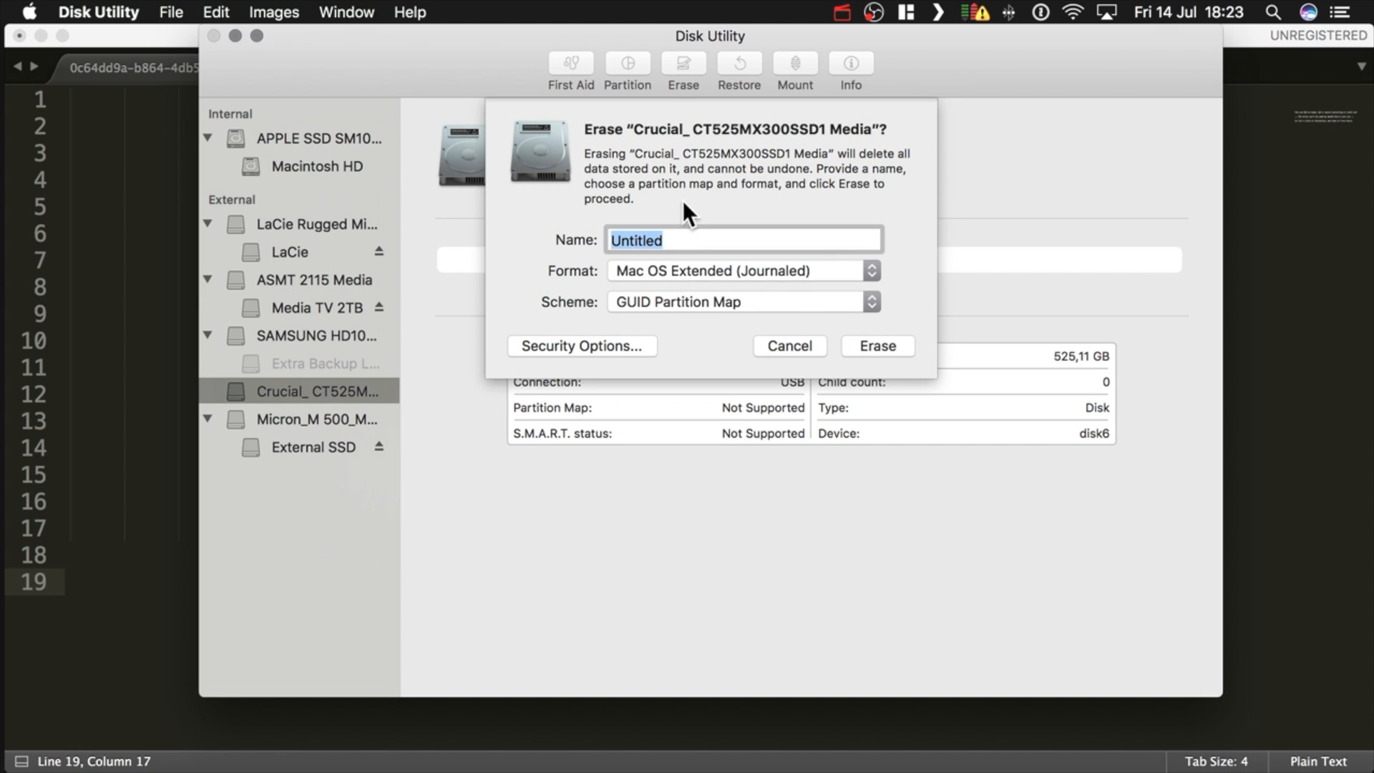
{"action": "type", "text": "External SSD 5"}
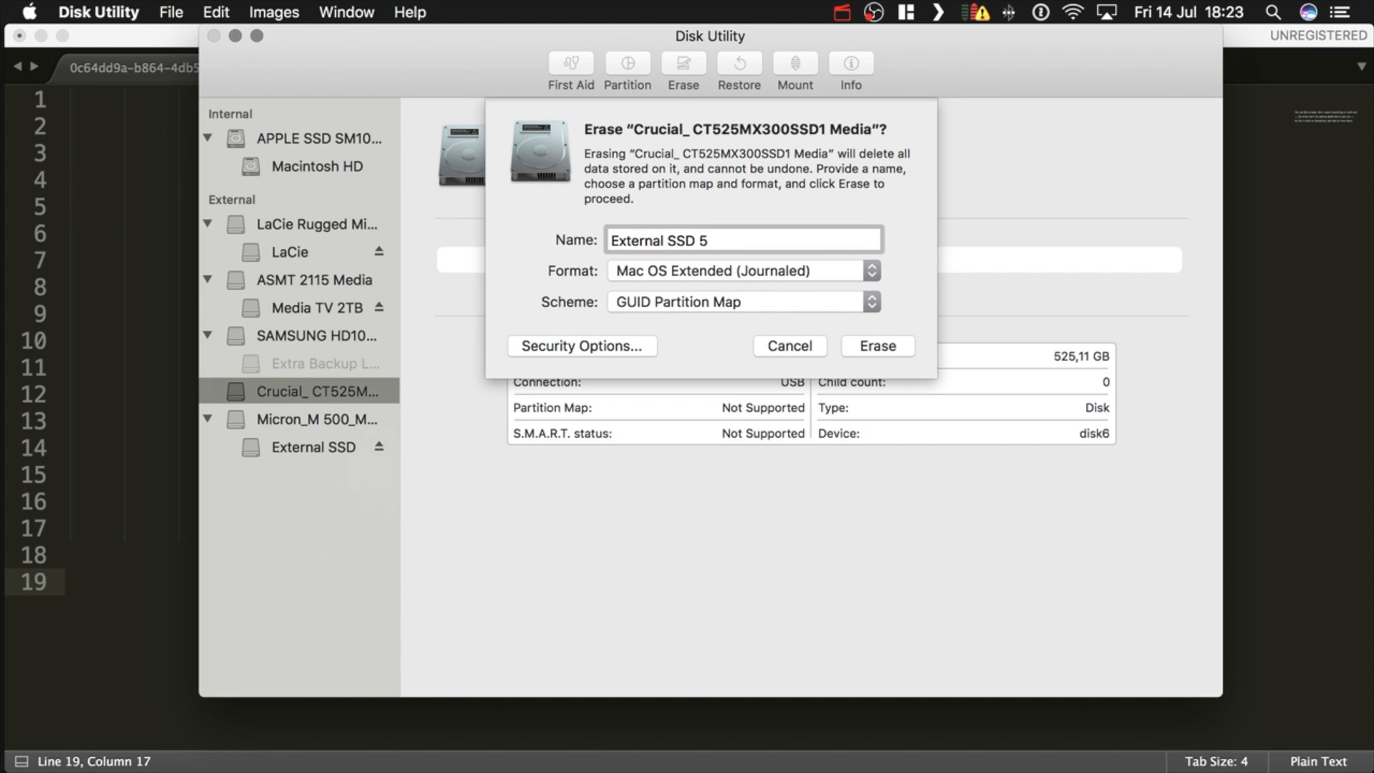
{"action": "left_click", "coordinate": [876, 345]}
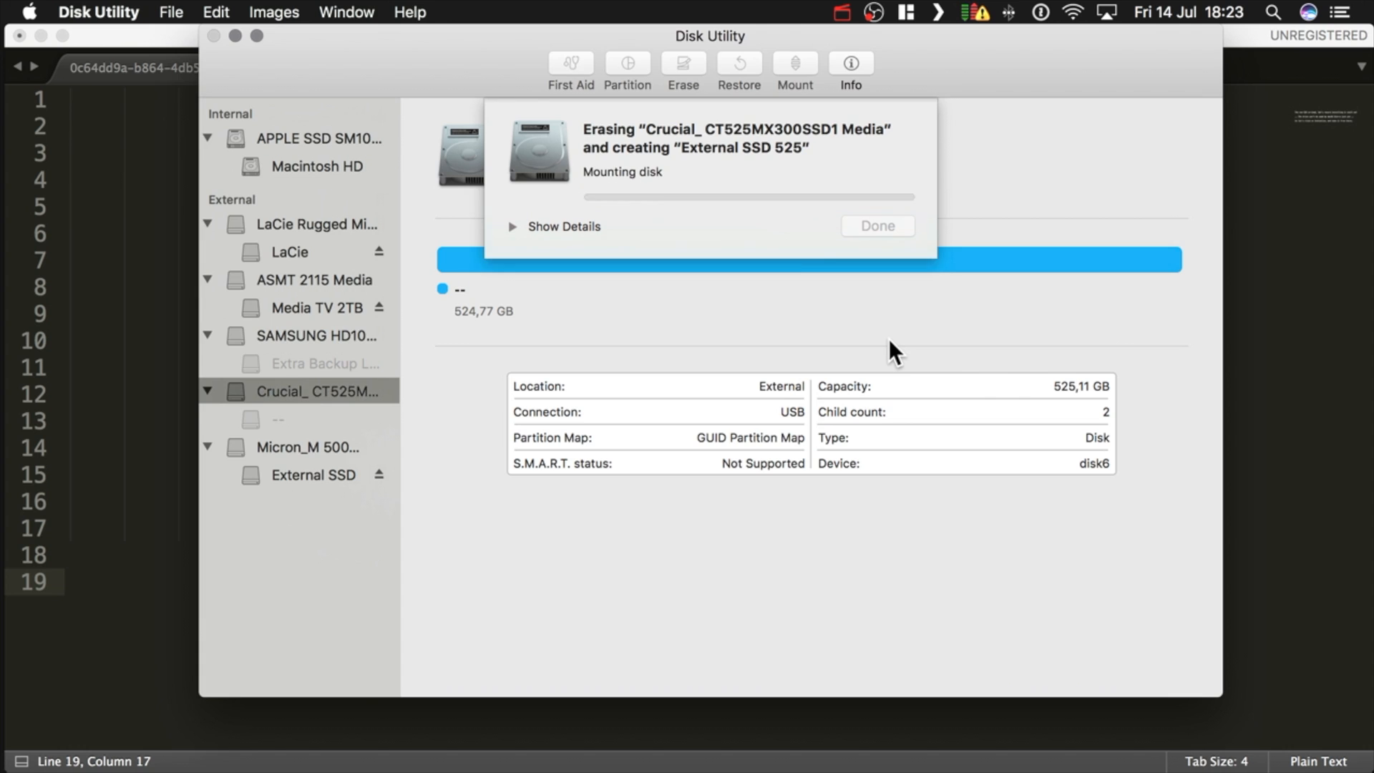
Step: Dismiss the erase progress, encrypt External SSD 525 with a password, and open the drive
{"action": "left_click", "coordinate": [98, 12]}
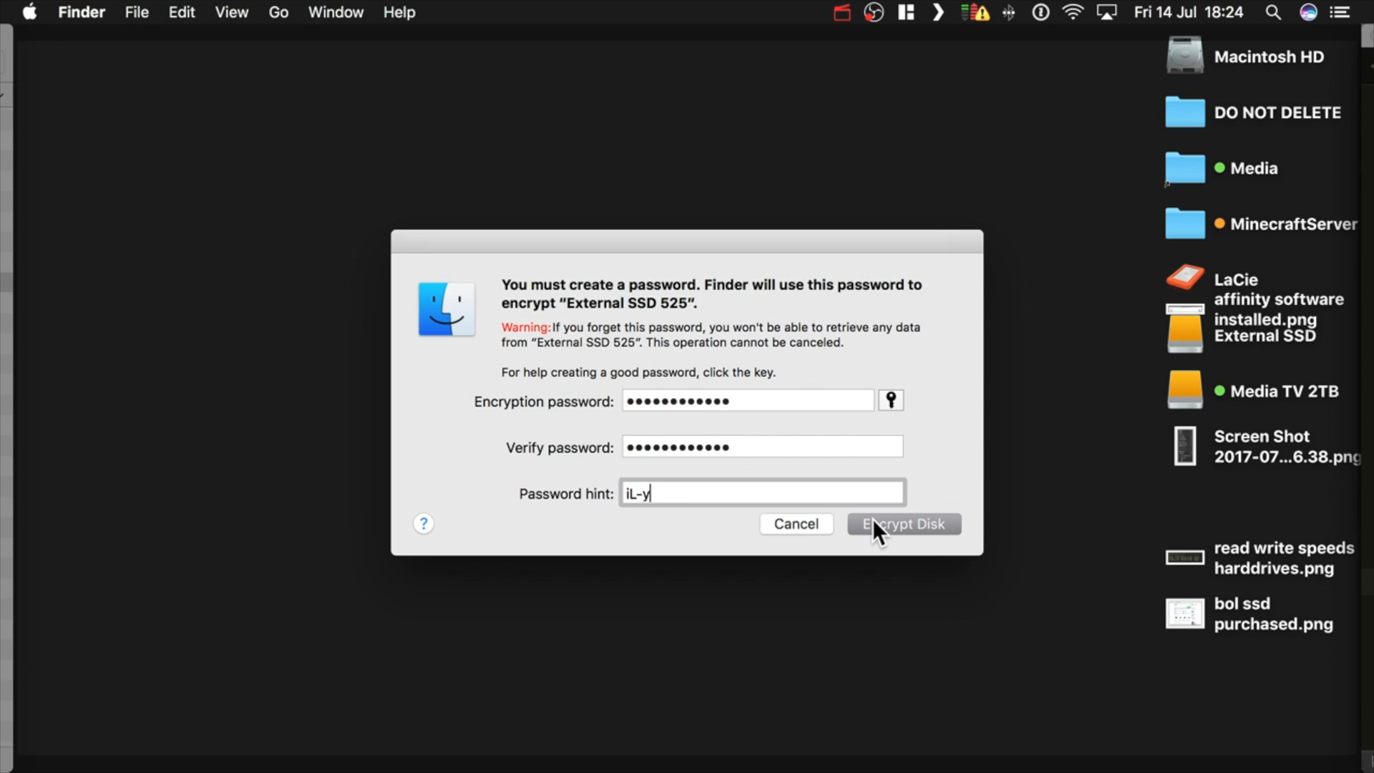
{"action": "left_click", "coordinate": [903, 524]}
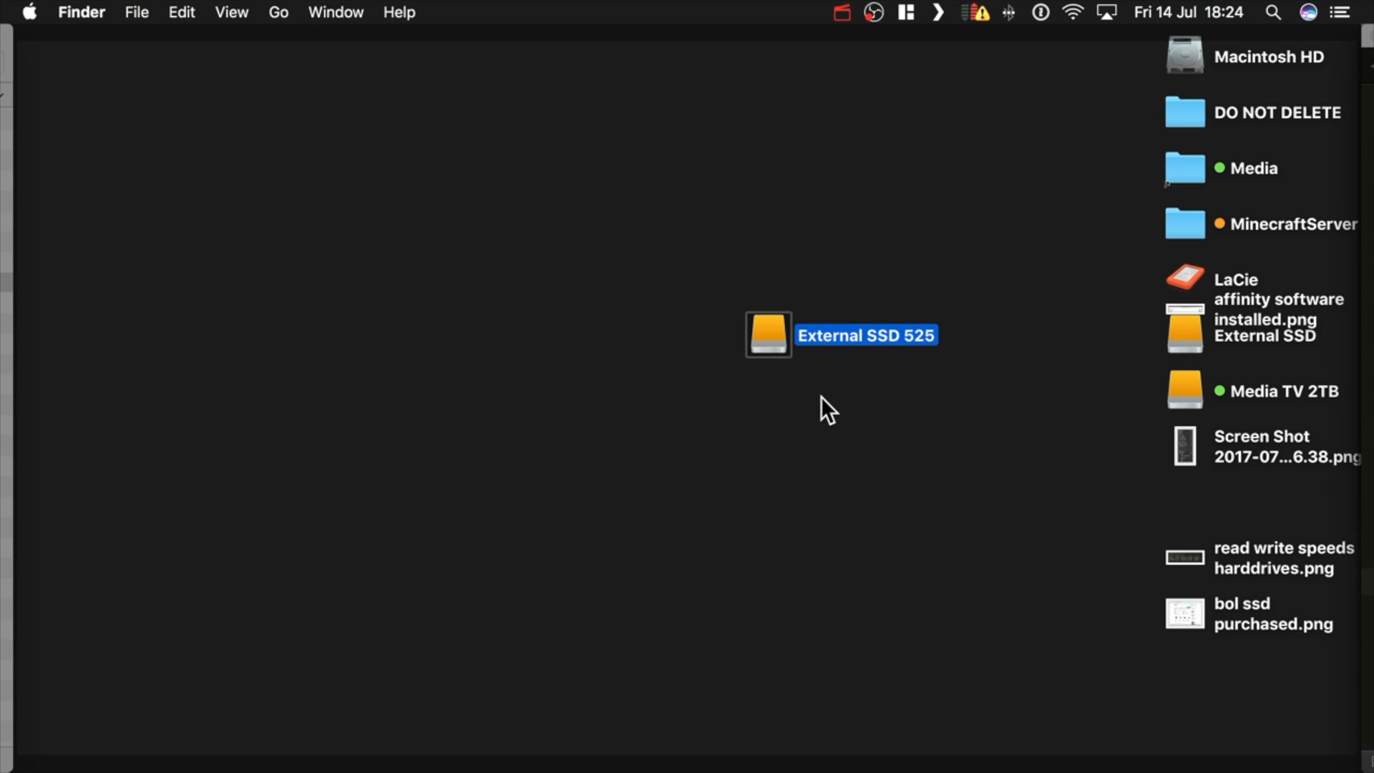
{"action": "left_click", "coordinate": [824, 412]}
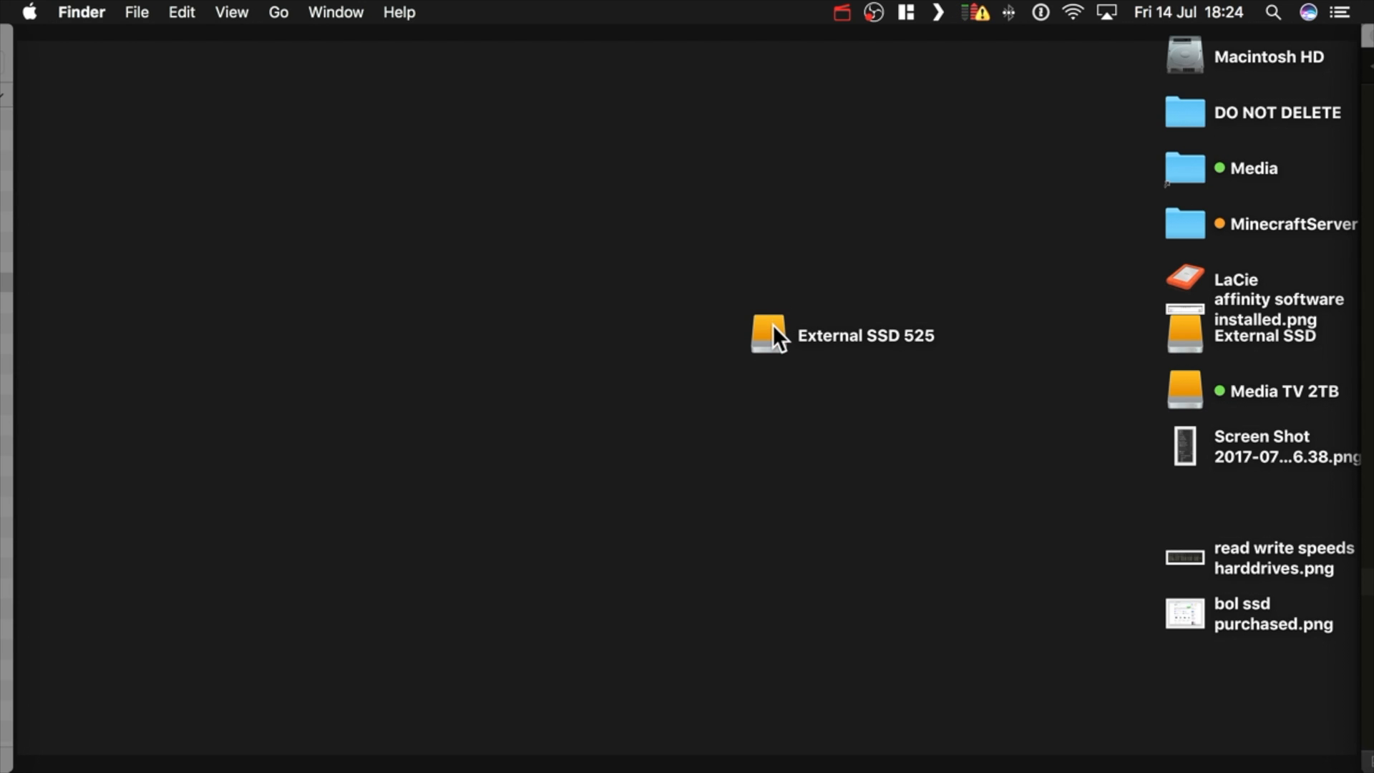
{"action": "double_click", "coordinate": [758, 335]}
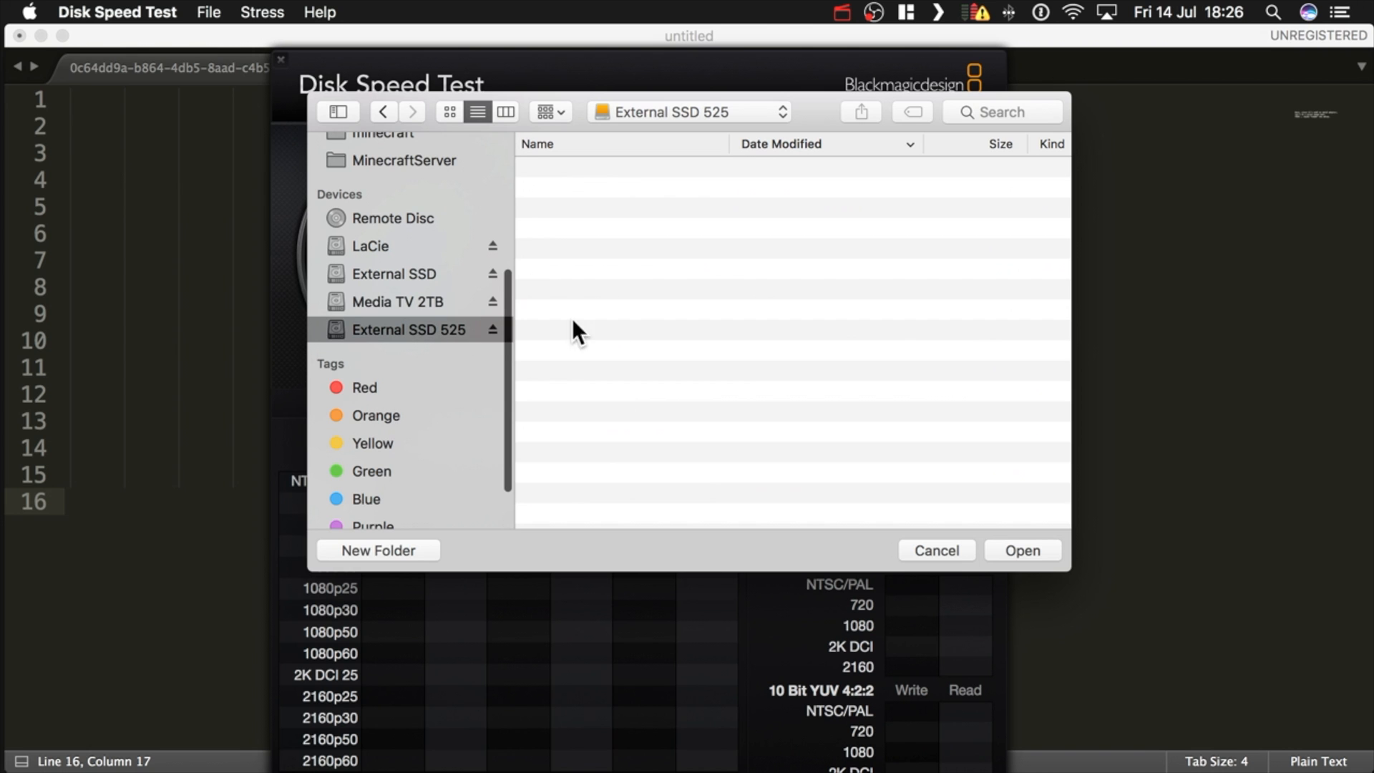
{"action": "mouse_move", "coordinate": [999, 539]}
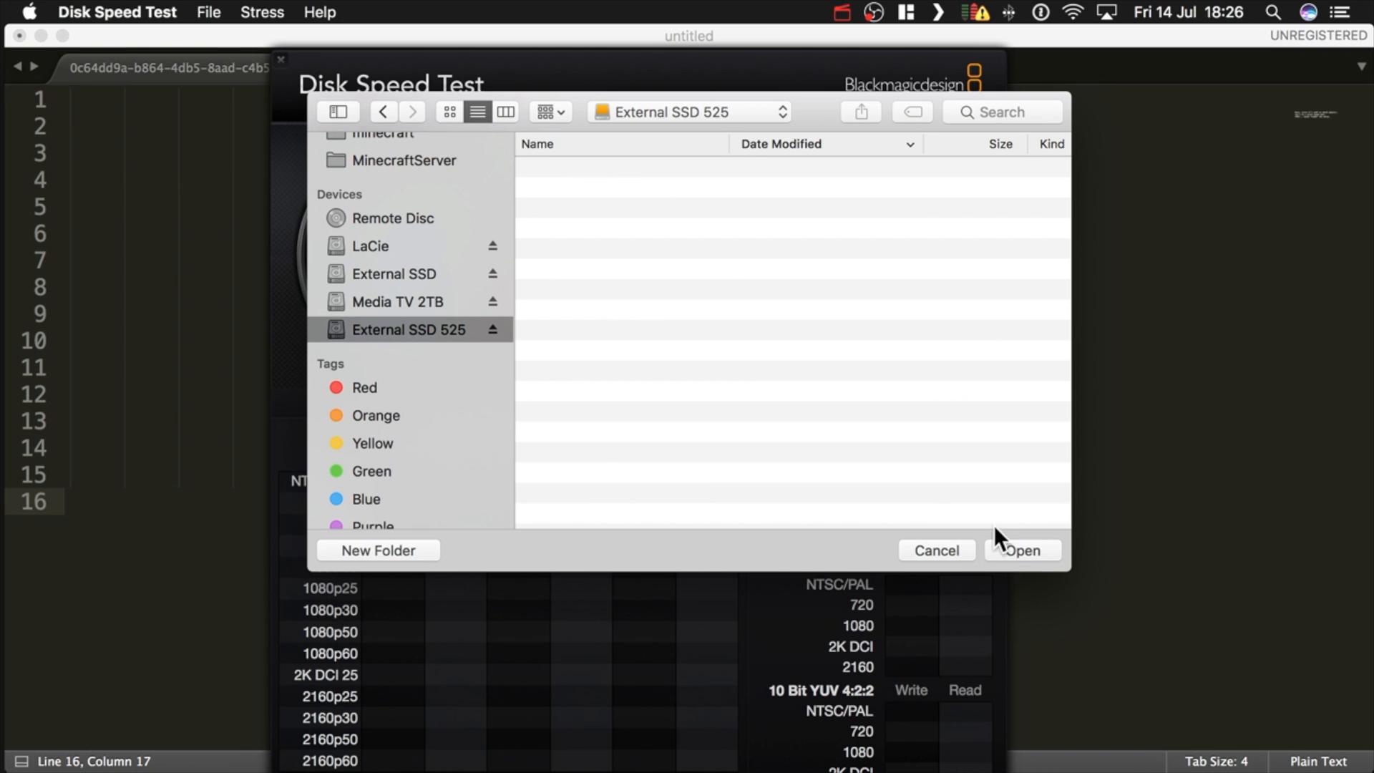
Step: Target External SSD 525 and run a first speed test reaching about 418 MB/s write
{"action": "left_click", "coordinate": [933, 550]}
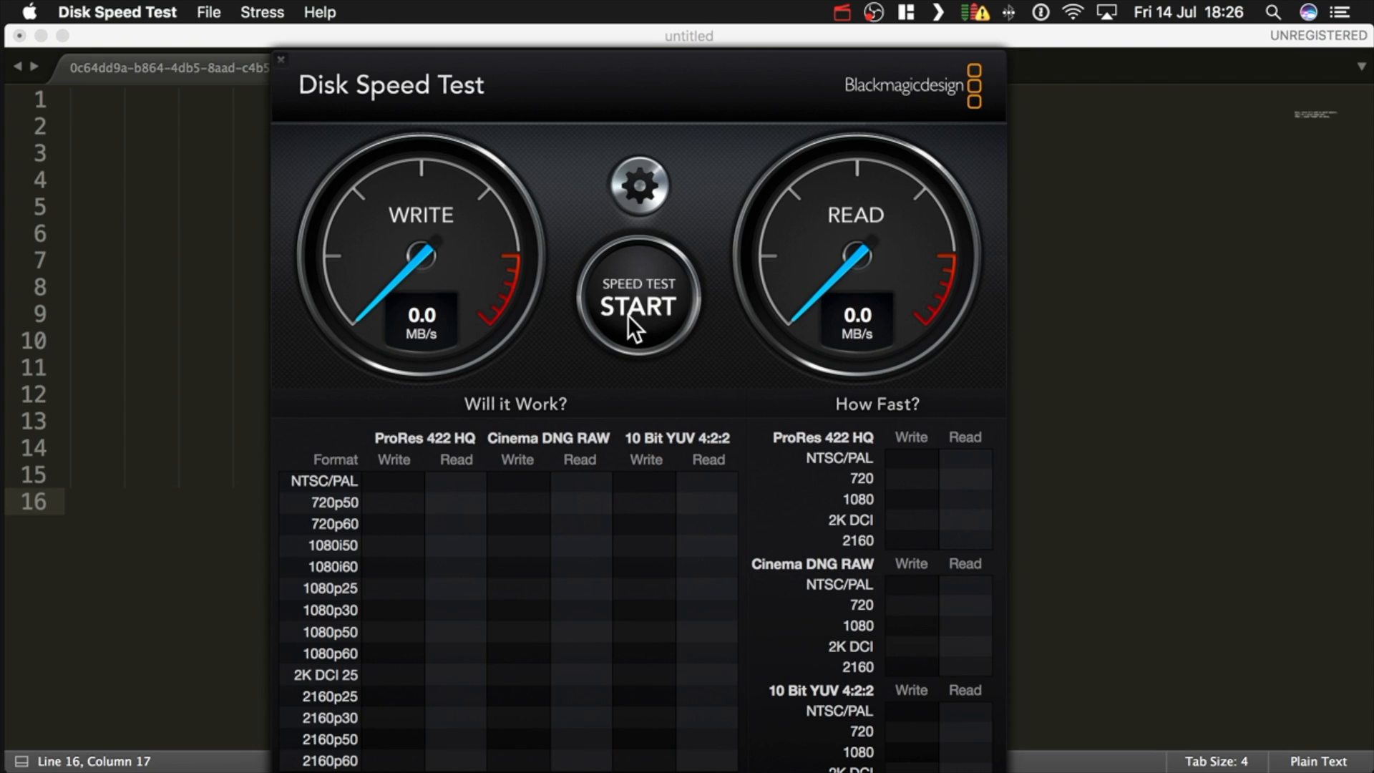
{"action": "left_click", "coordinate": [638, 298]}
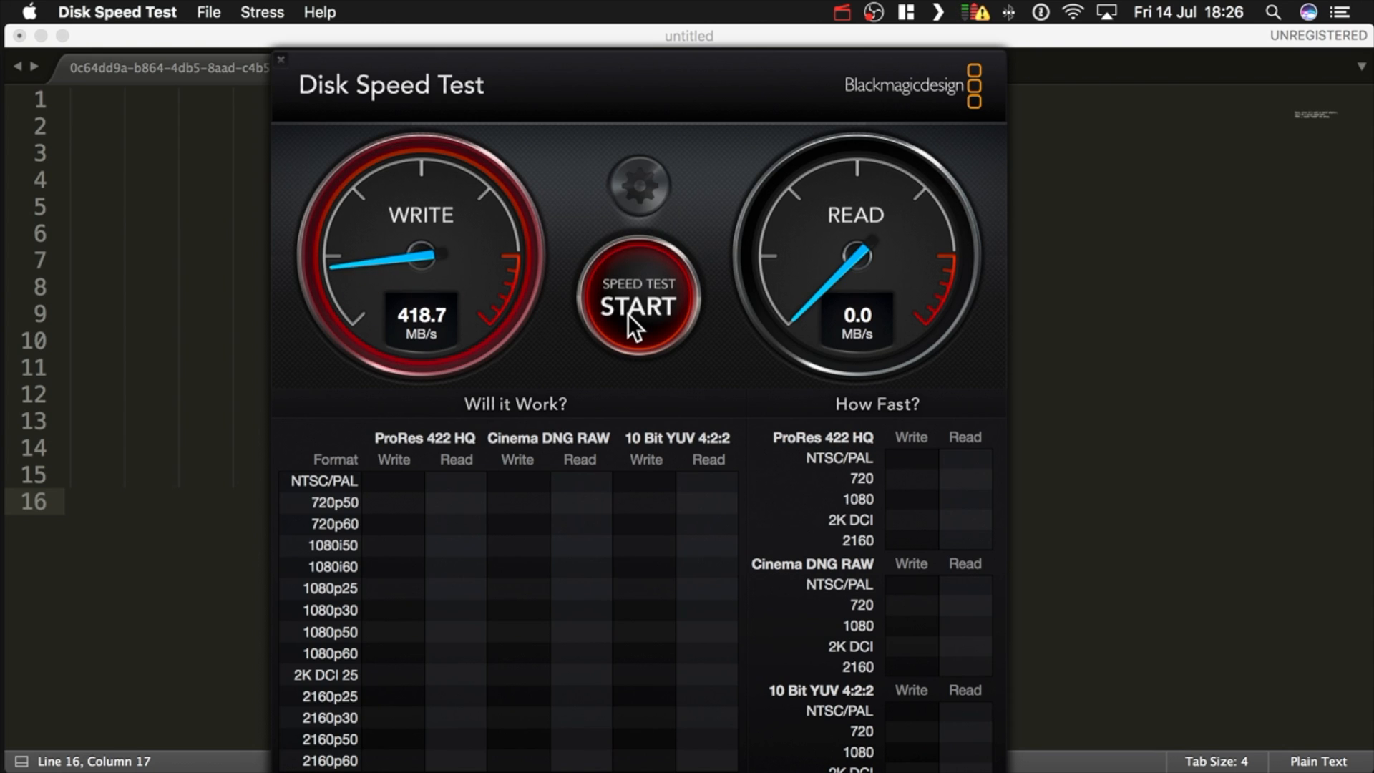
{"action": "left_click", "coordinate": [638, 296]}
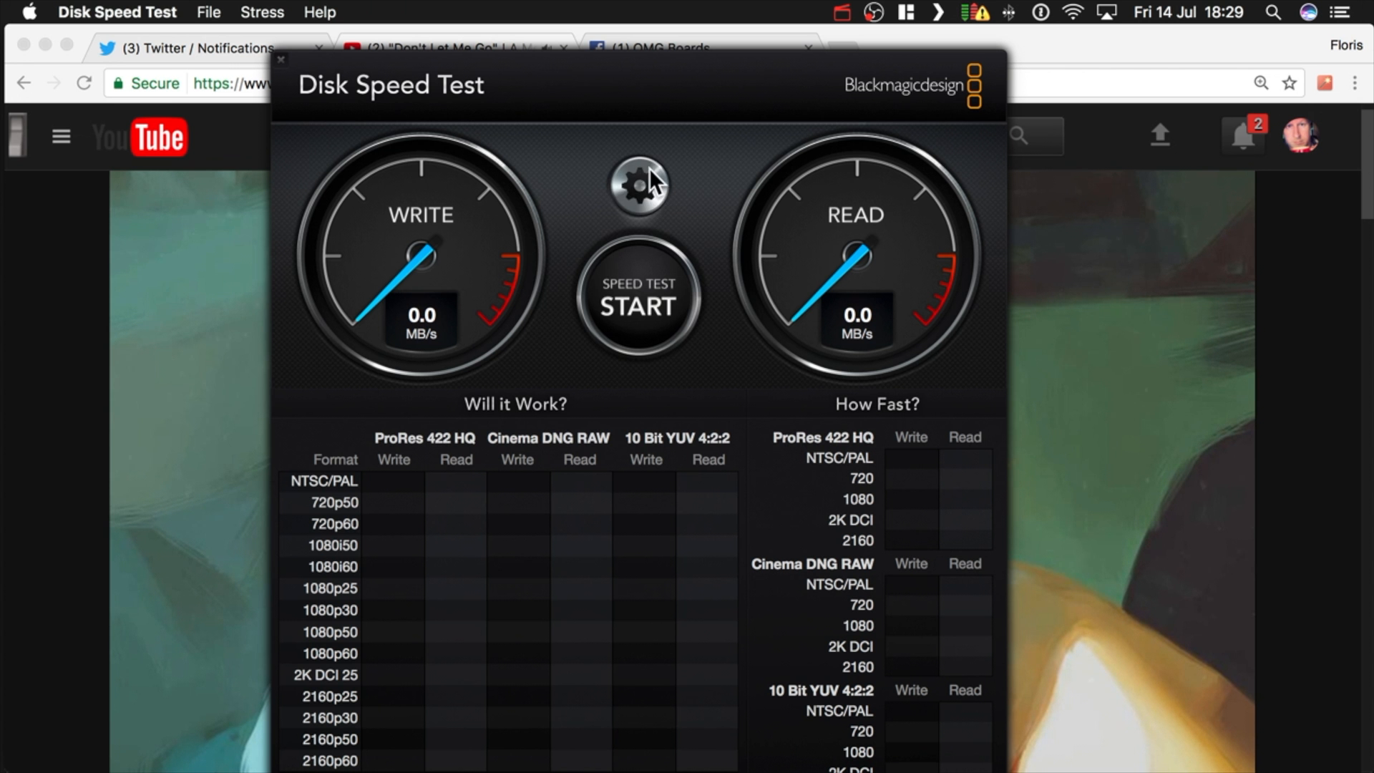
Step: Run the speed test again, measuring 476.0 MB/s write and 455.3 MB/s read
{"action": "left_click", "coordinate": [638, 186]}
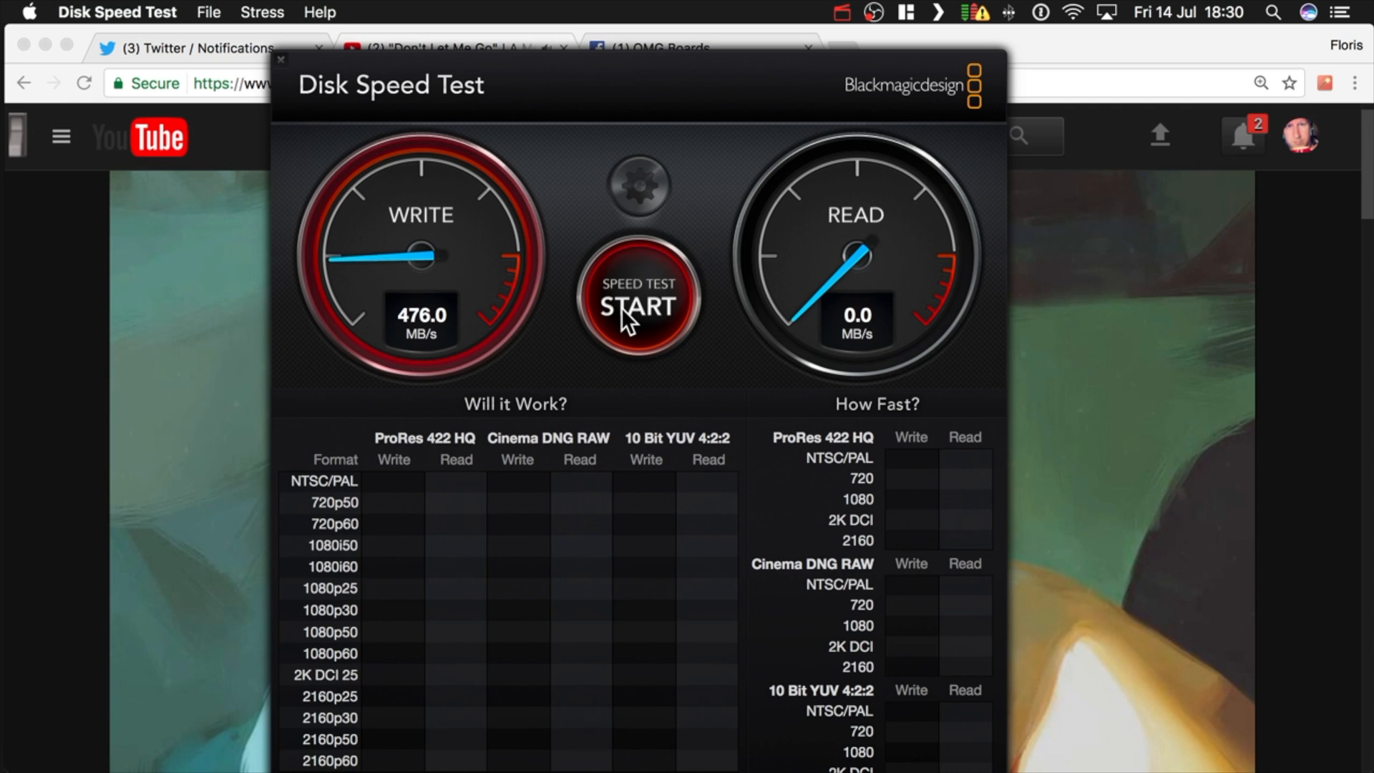
{"action": "left_click", "coordinate": [640, 298]}
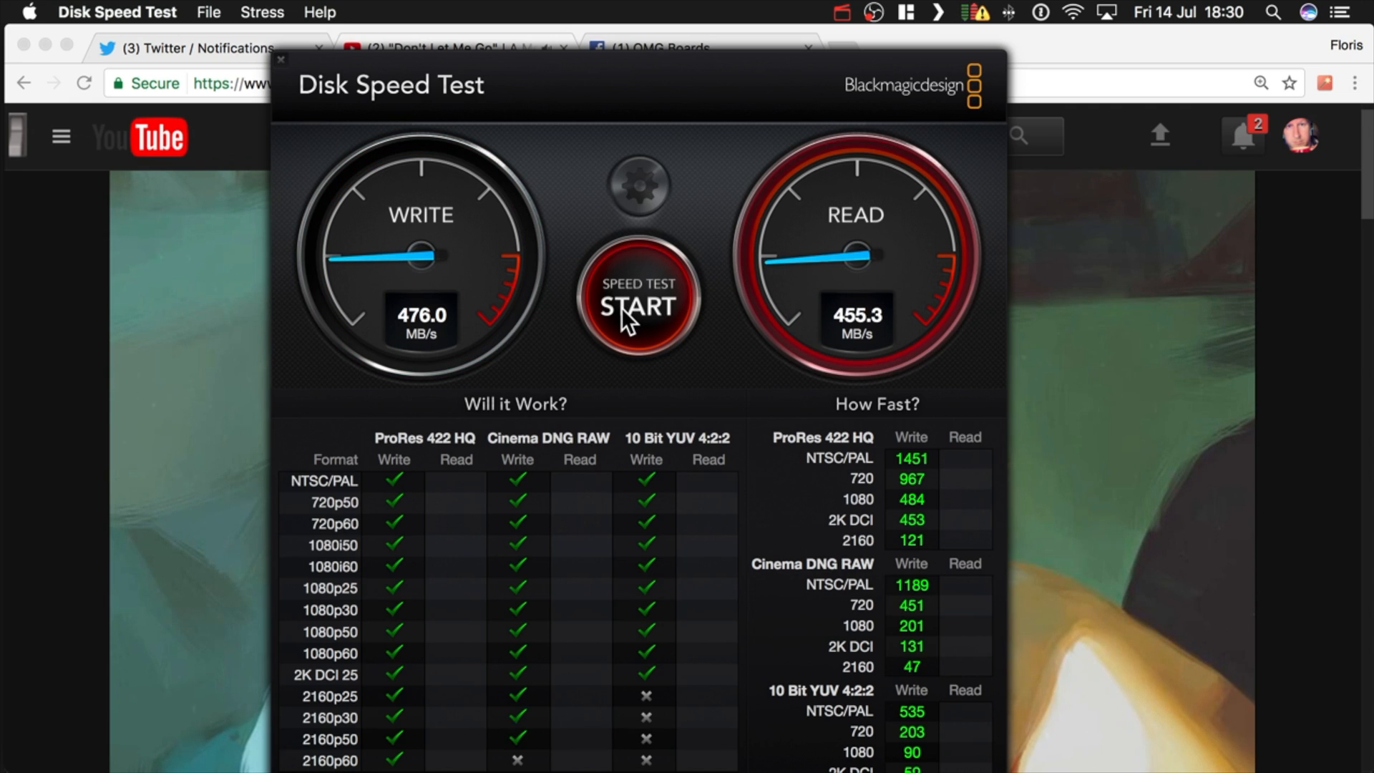